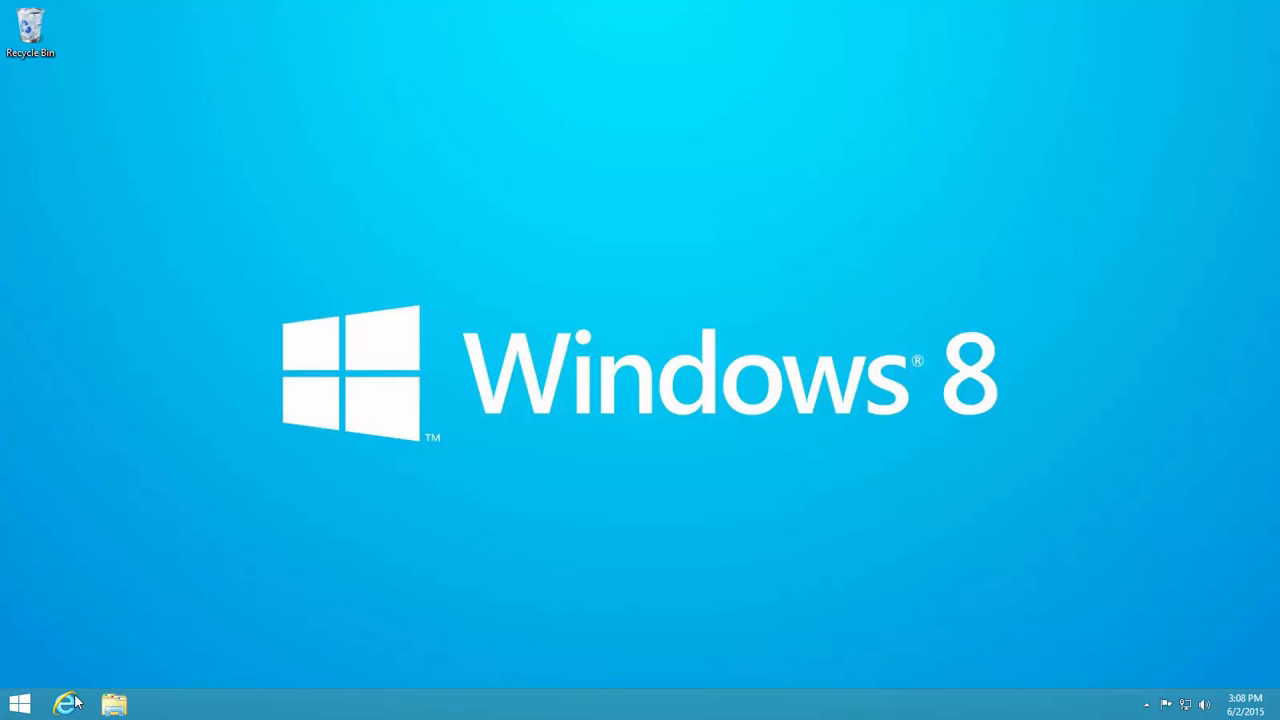
Launch Internet Explorer from the taskbar, opening the Virginia Tech homepage
click(65, 703)
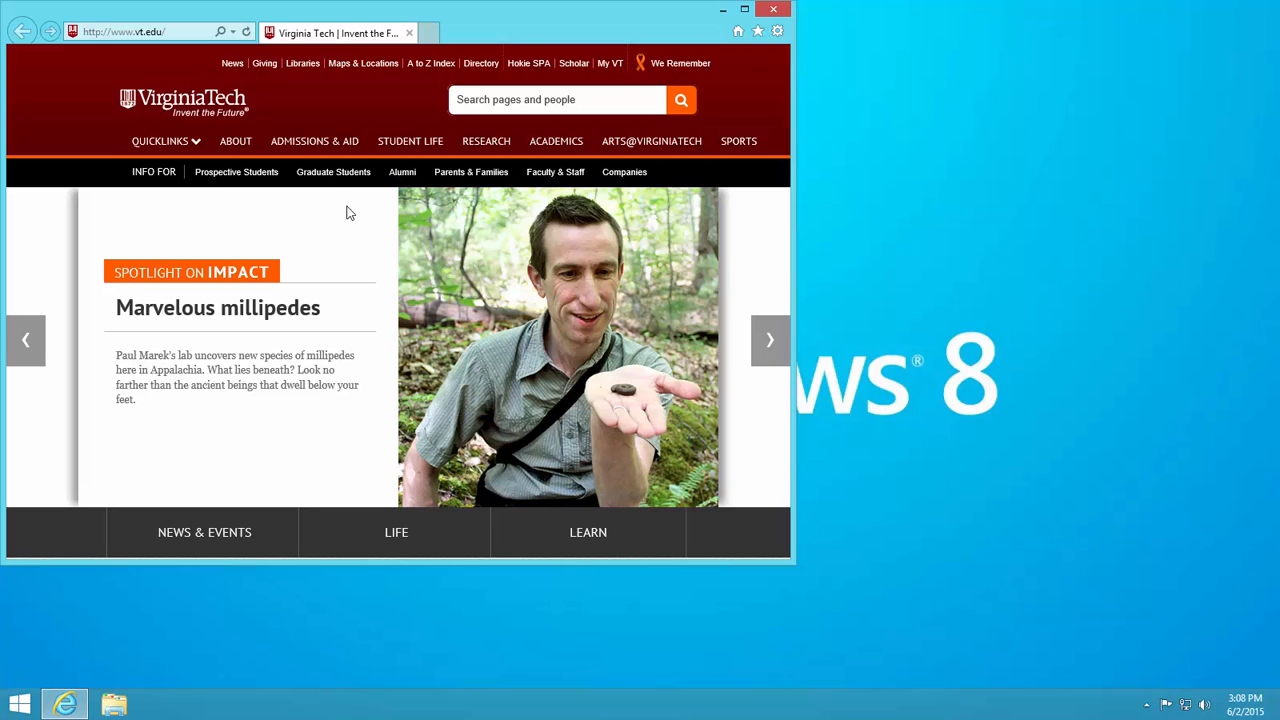
Go to antivirus.vt.edu/download to reach the Symantec Antivirus Downloads logon page
text(antivirus)
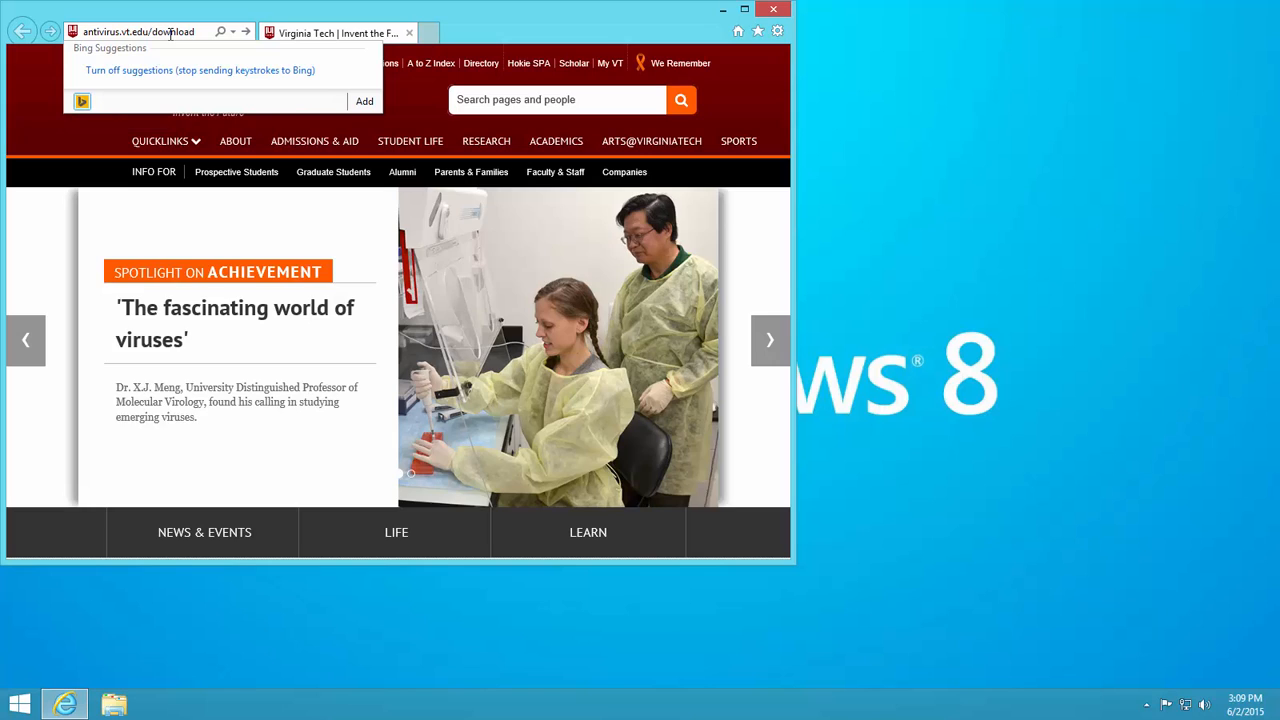
click(770, 340)
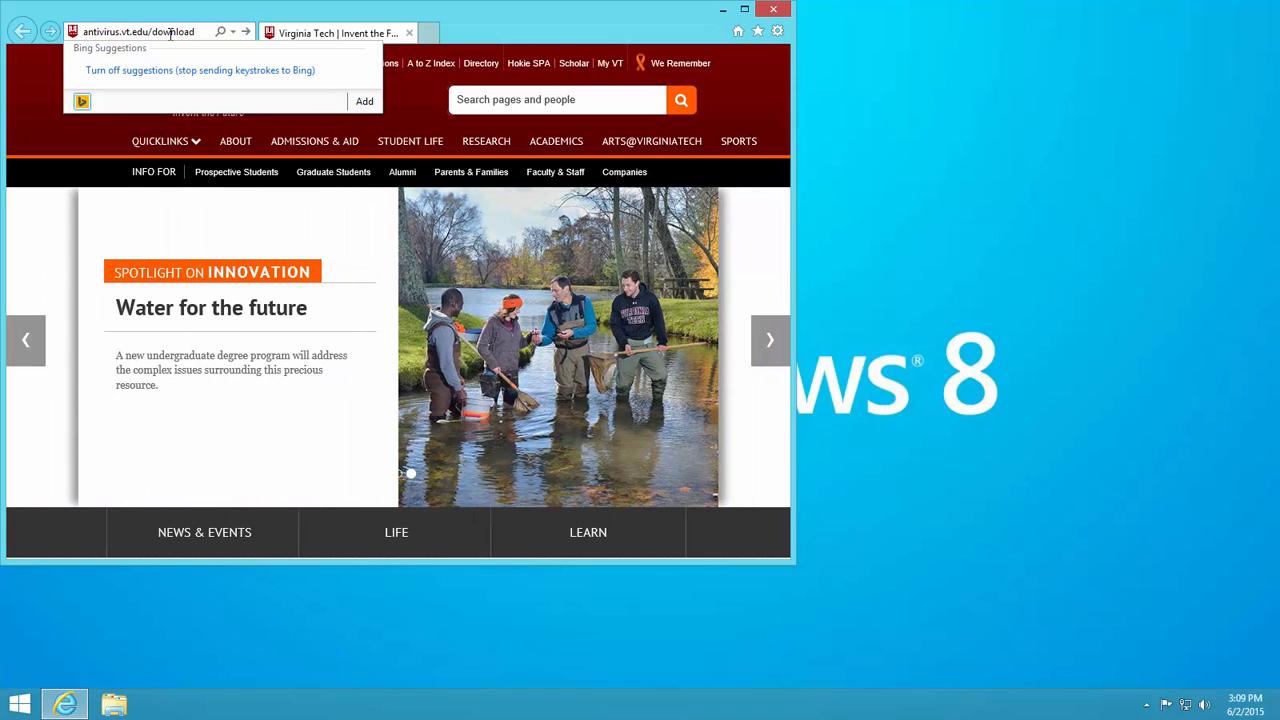
key(Return)
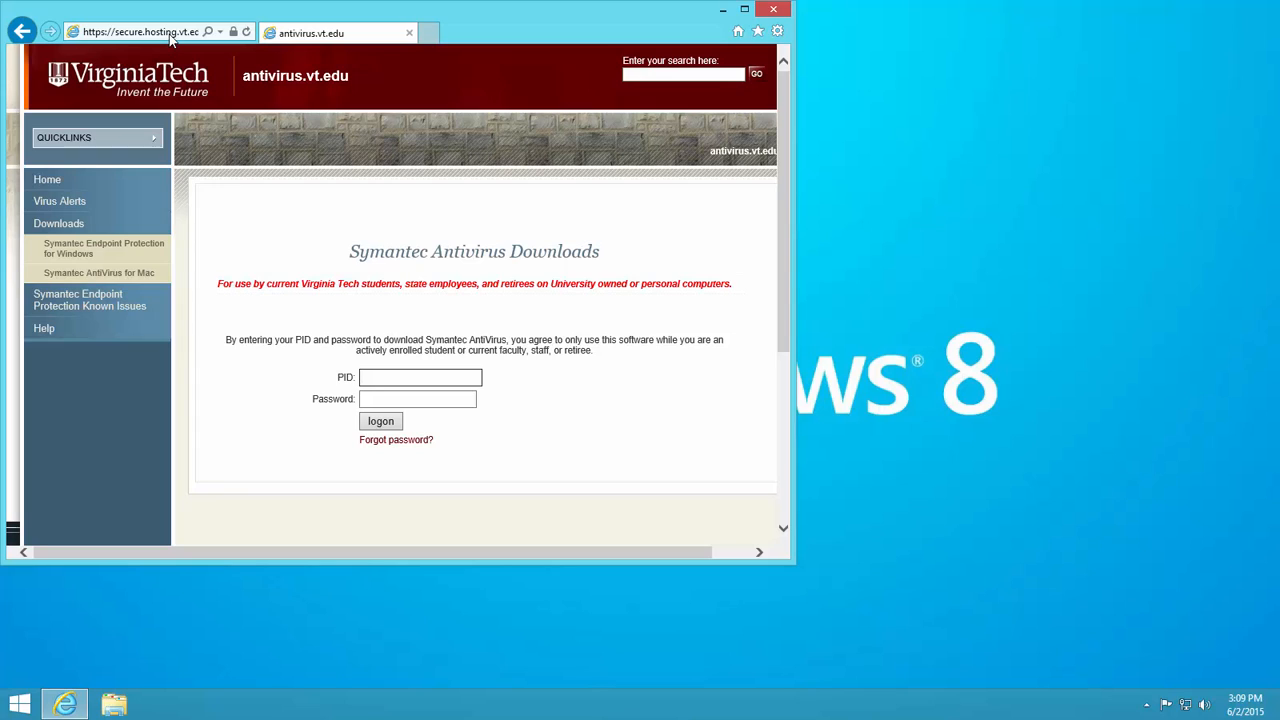
Fill in the PID and password, and open the Virginia Tech Helpdesk tab
text(Your PID)
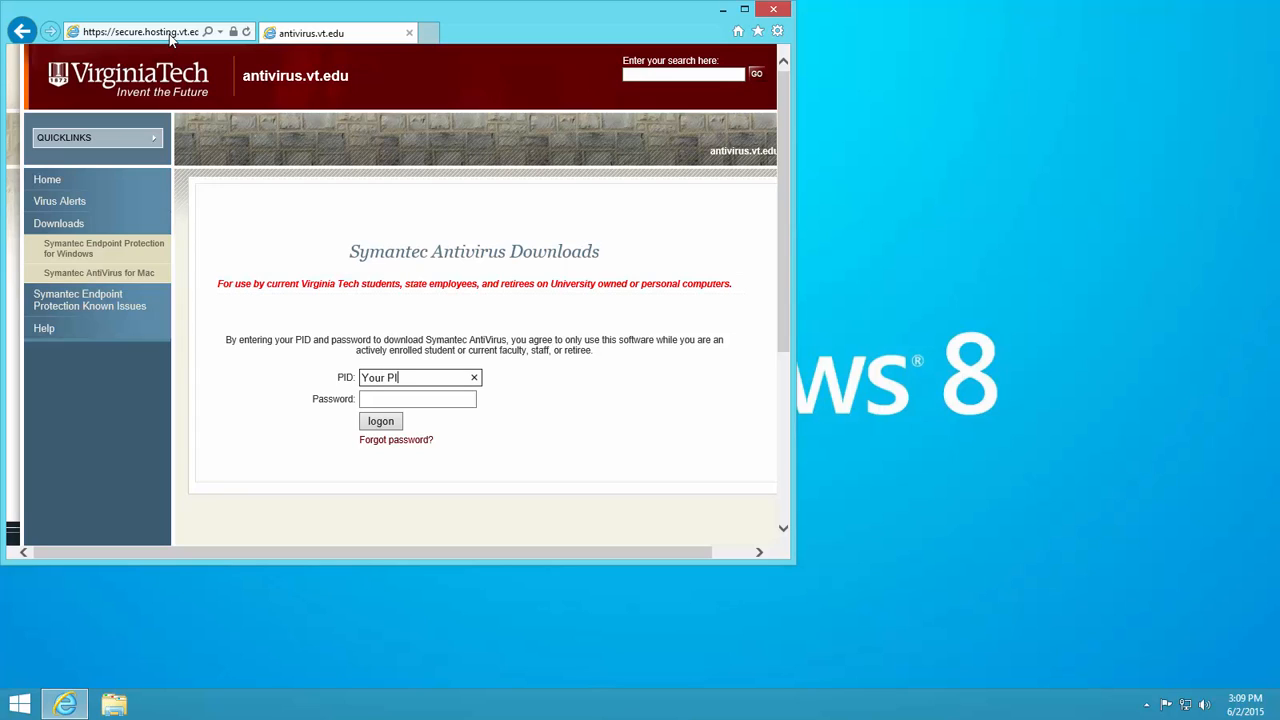
text(D)
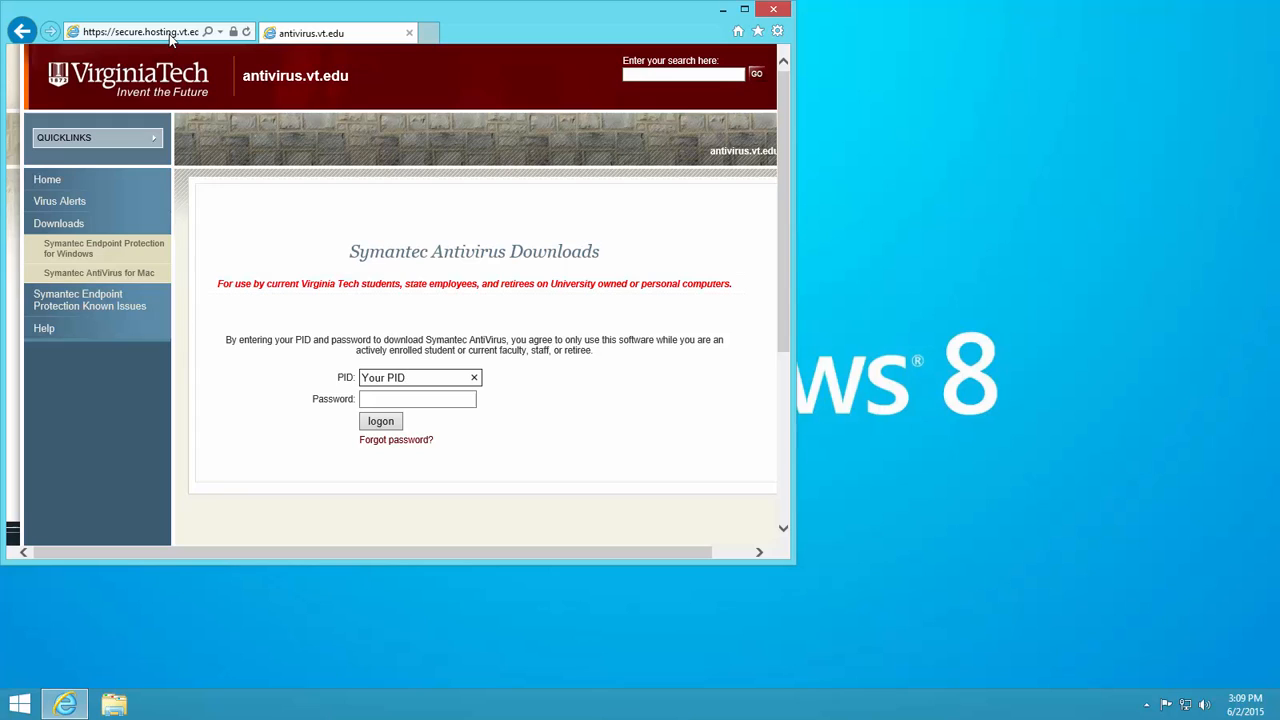
click(418, 377)
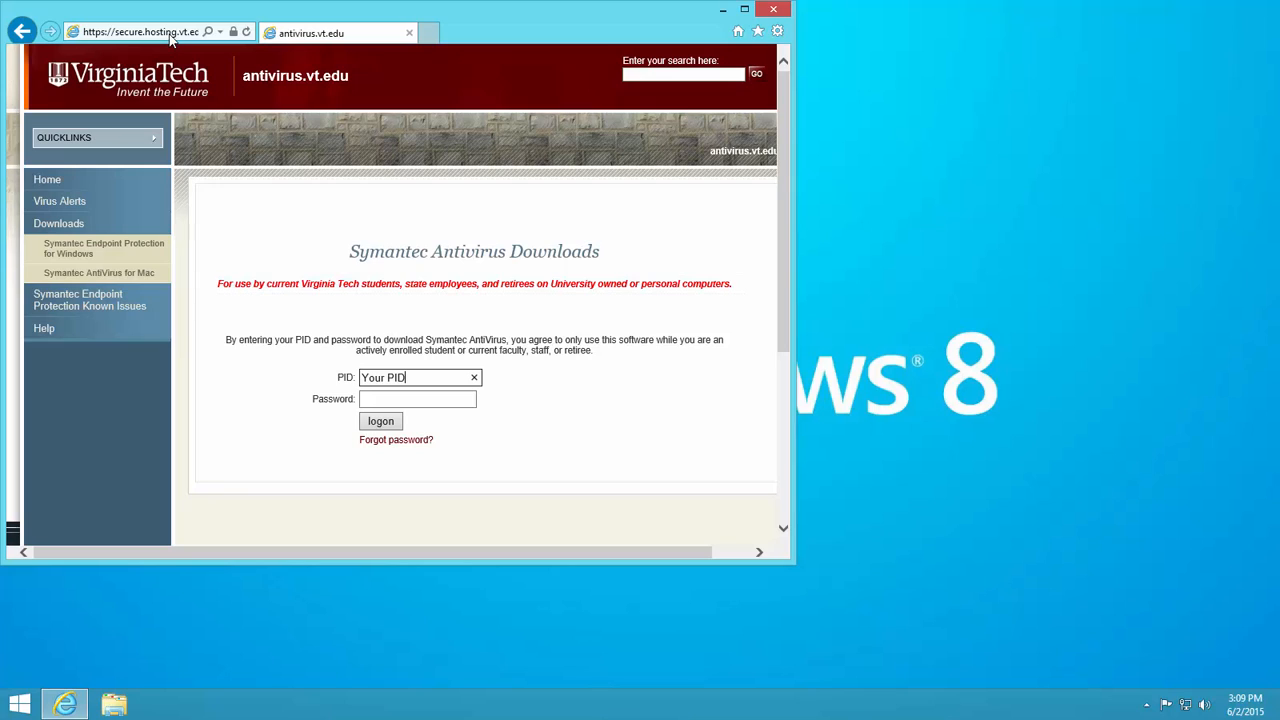
text(password)
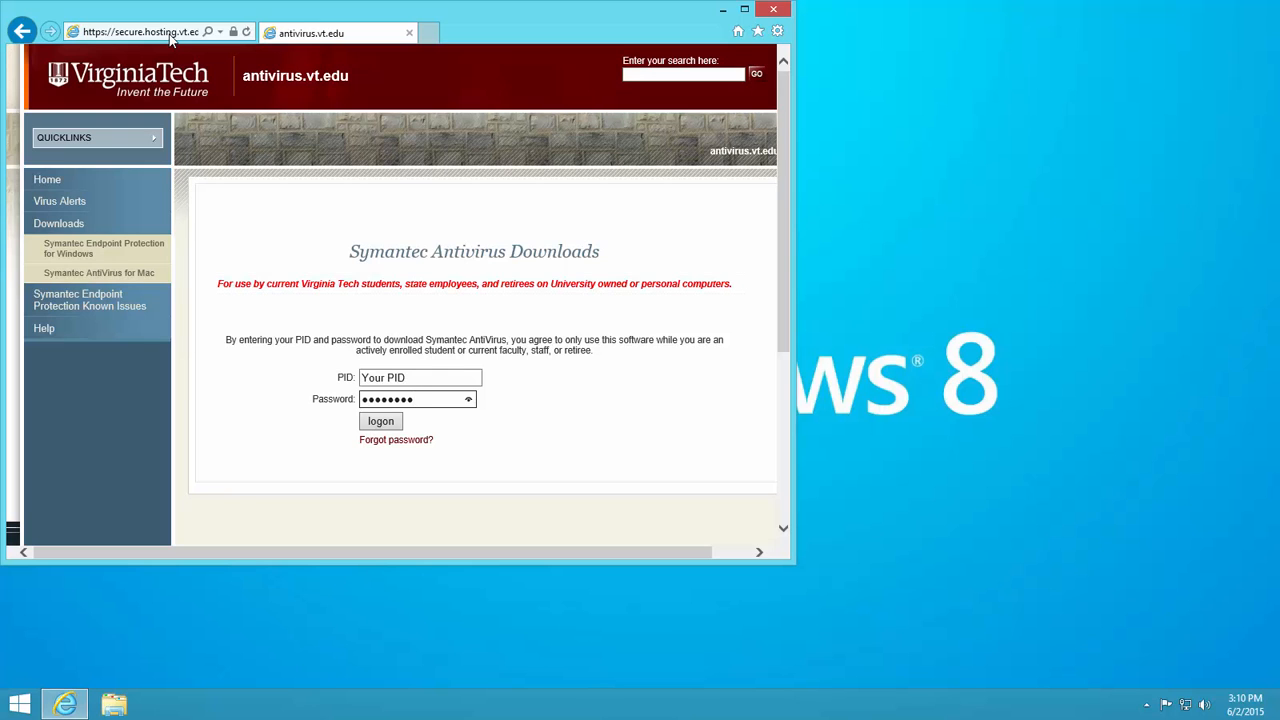
click(497, 32)
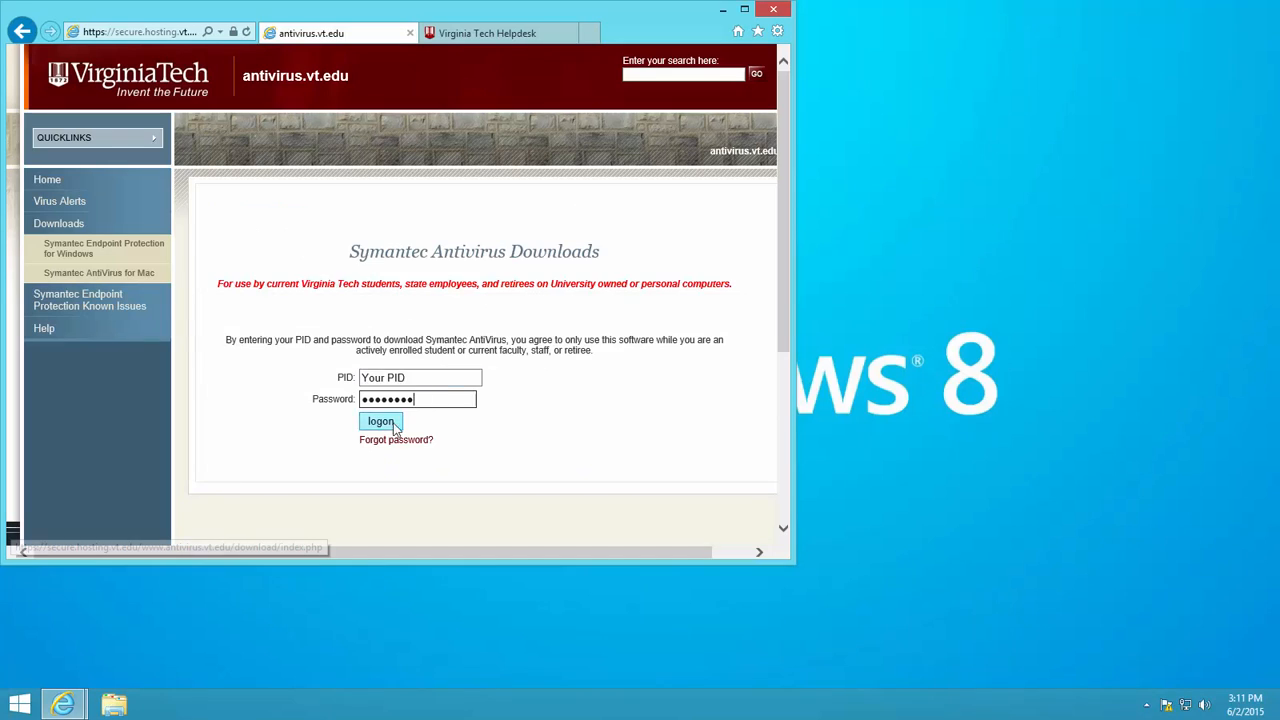
Log on and view the Symantec Endpoint Protection 12.1 RU5 download options
click(380, 420)
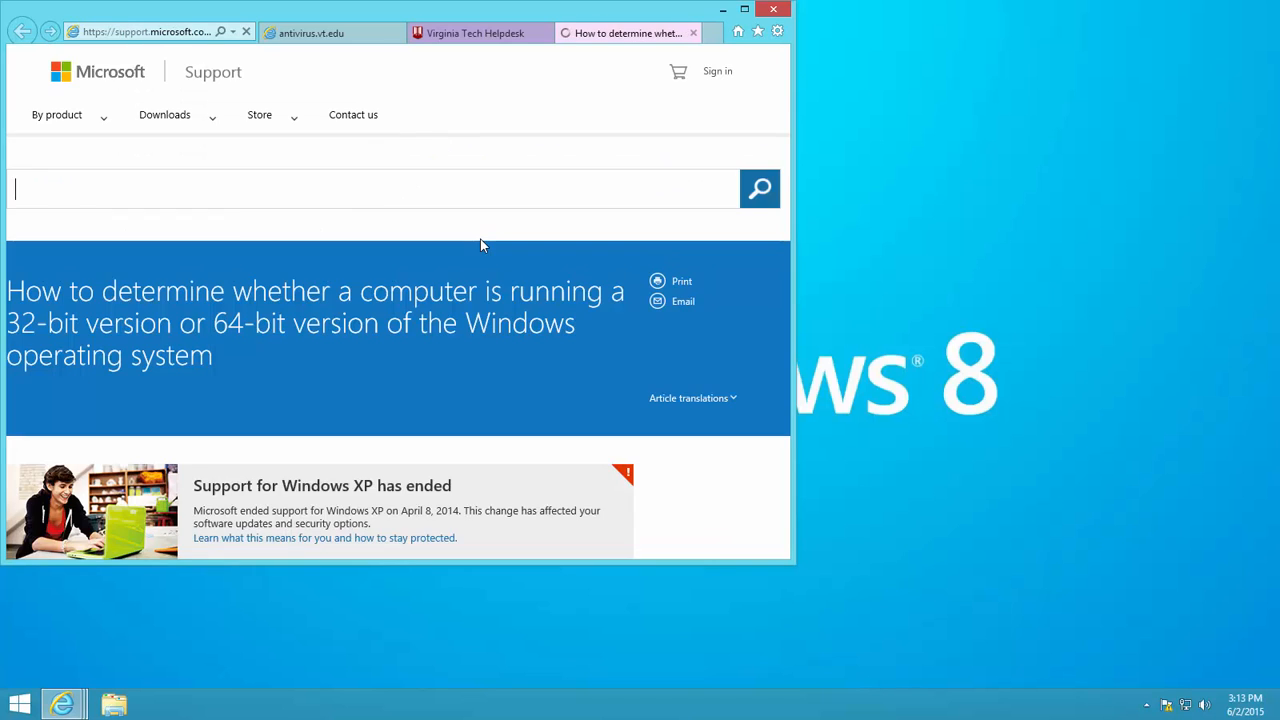
scroll(down, 3)
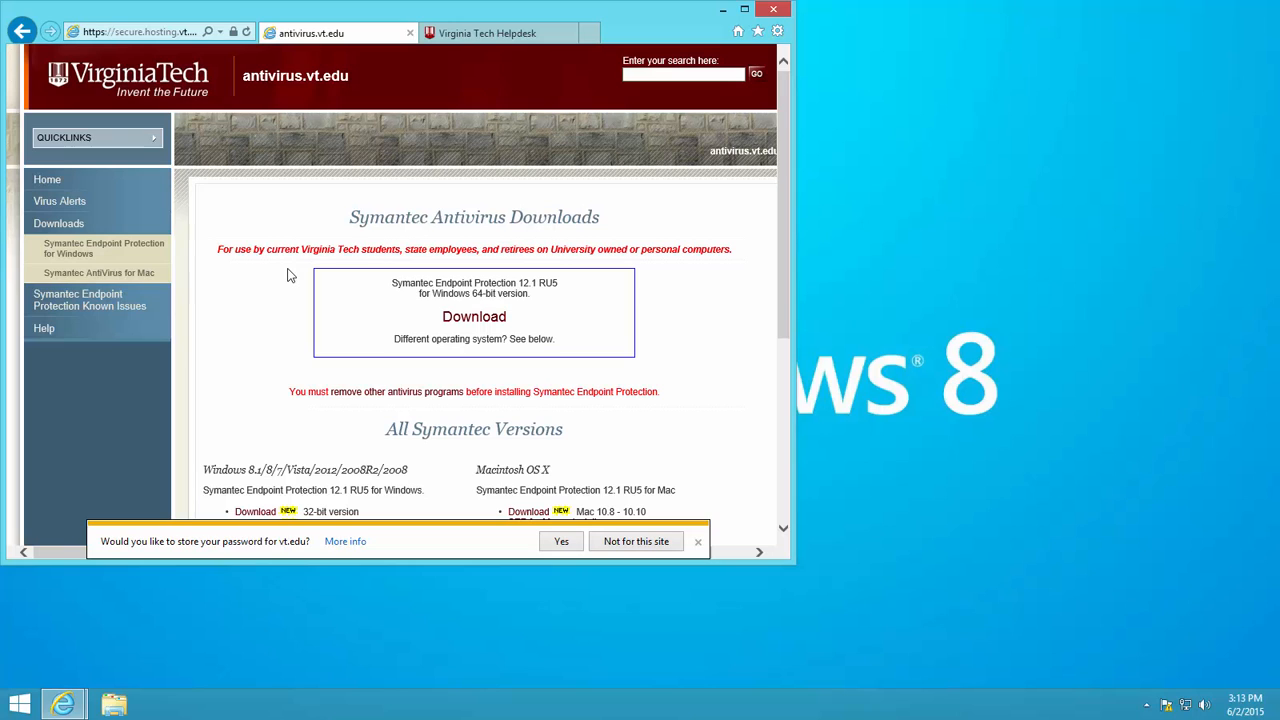
Download the 64-bit installer vtsep1201ru5x64.exe and run it
scroll(down, 3)
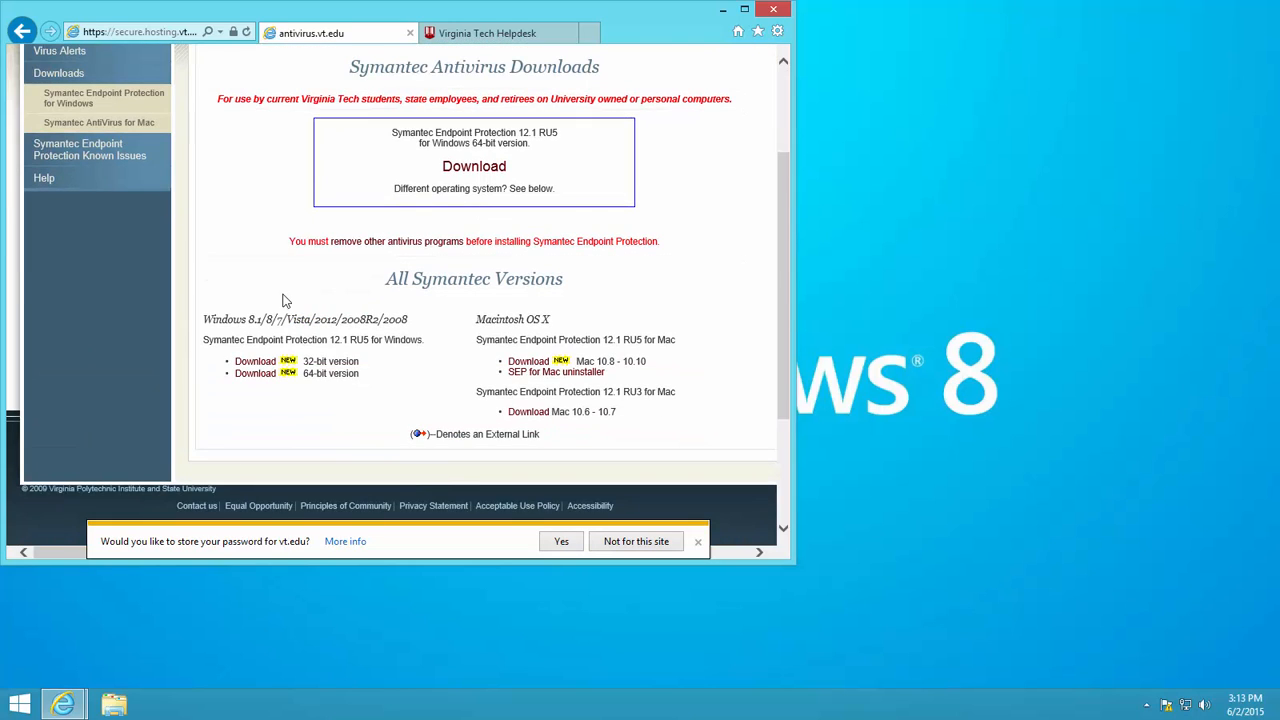
click(255, 373)
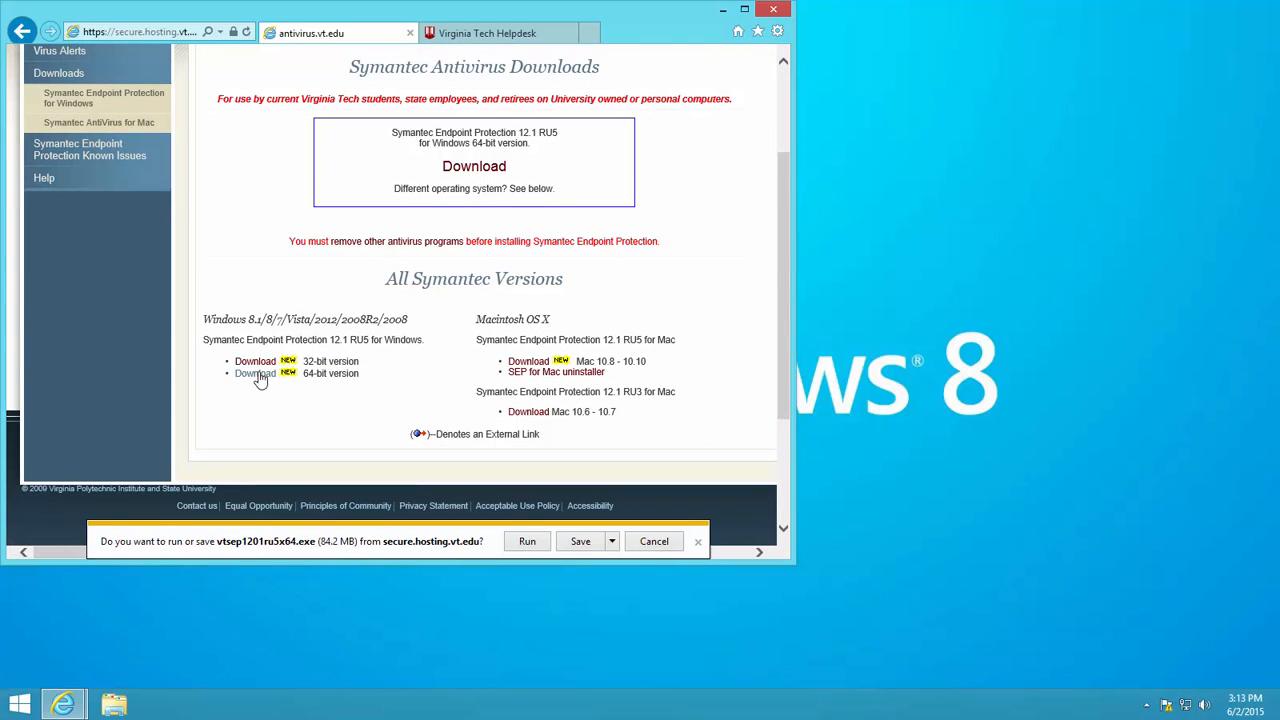
mouse_move(590, 505)
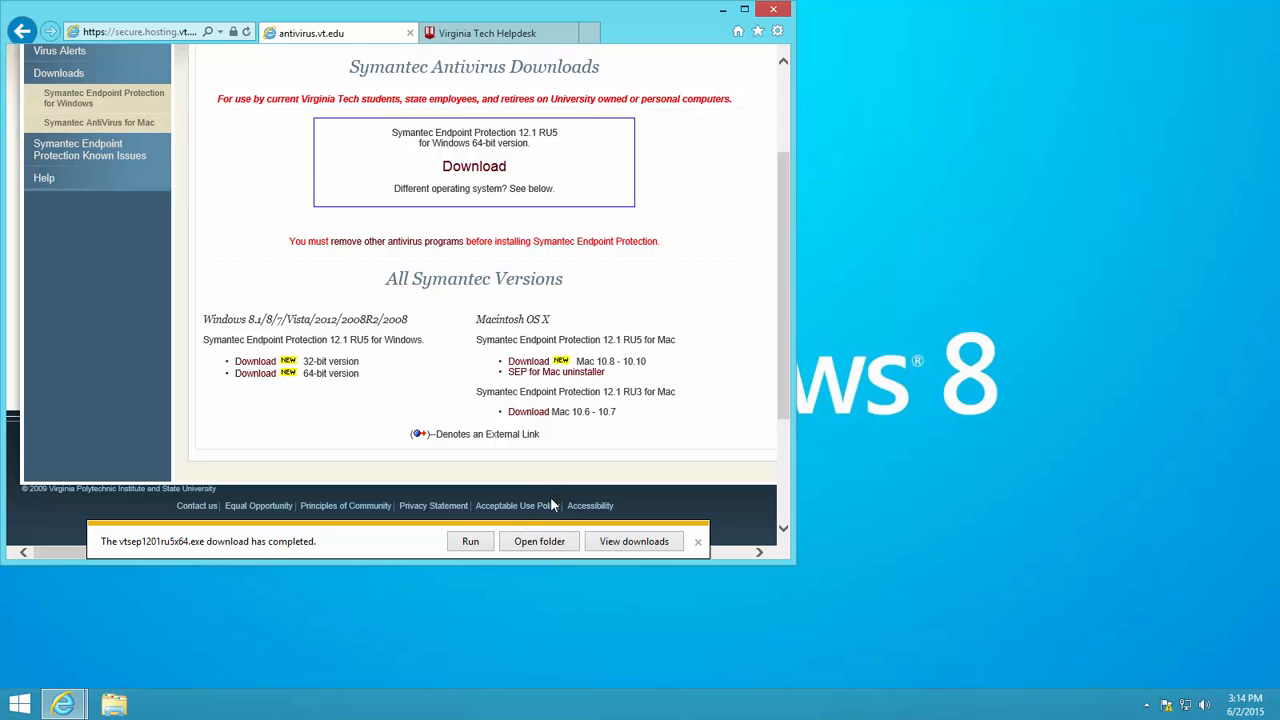
click(470, 541)
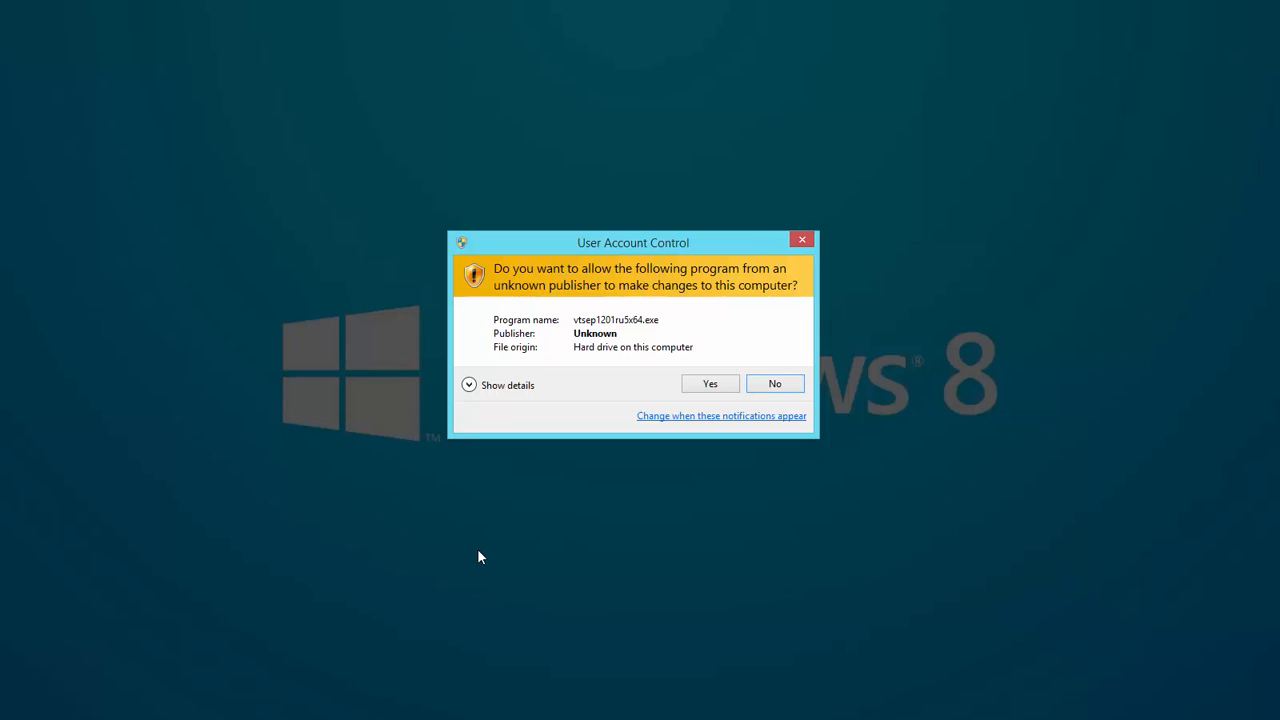
Allow the installer in User Account Control and confirm the setup-completed message
click(709, 383)
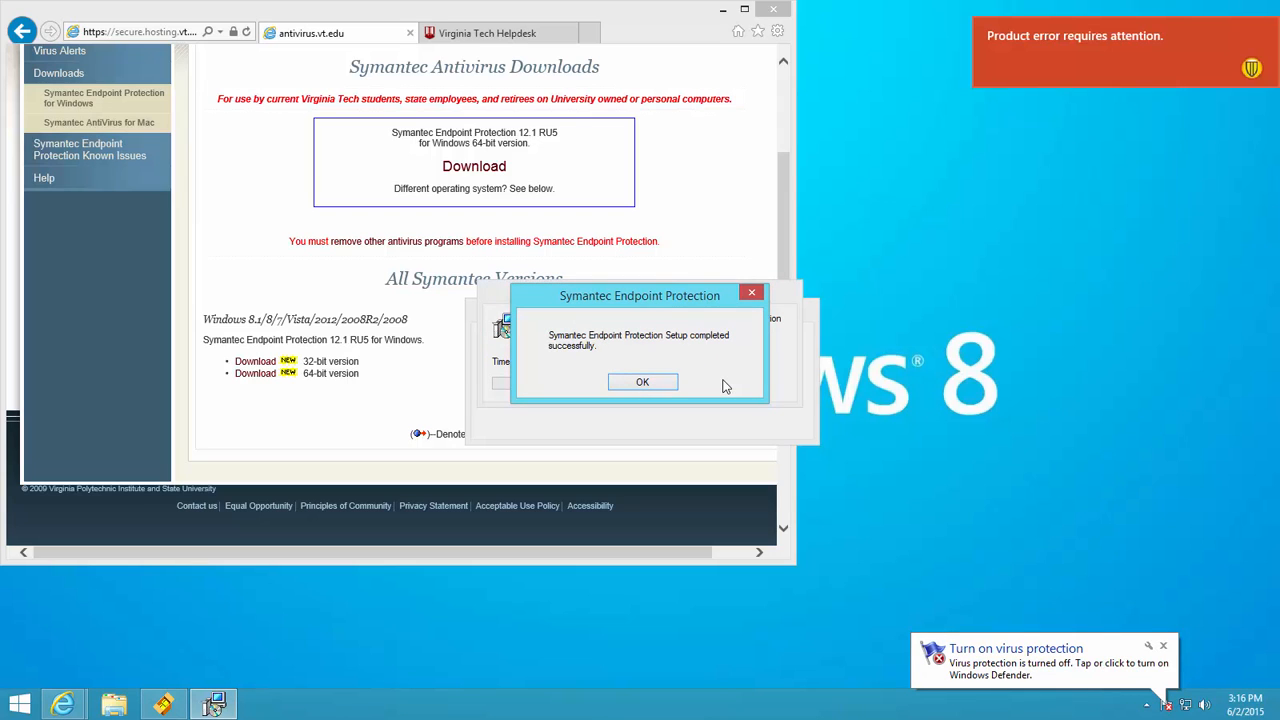
click(642, 382)
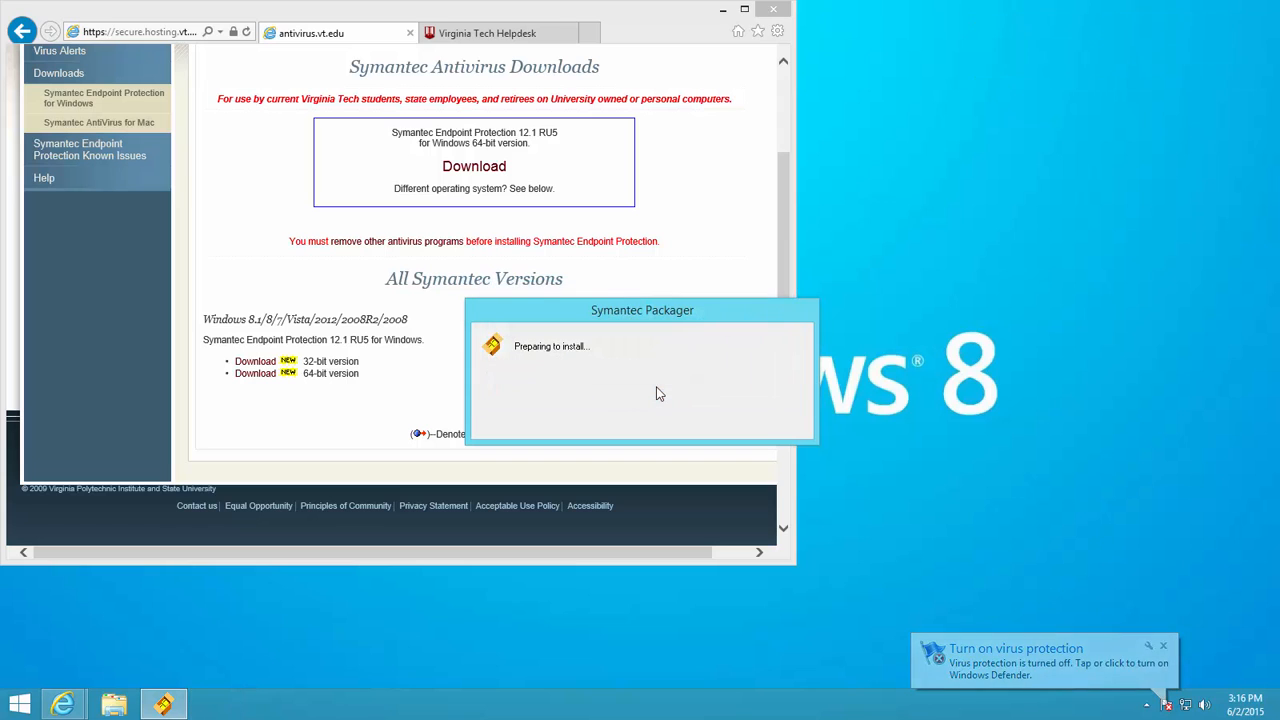